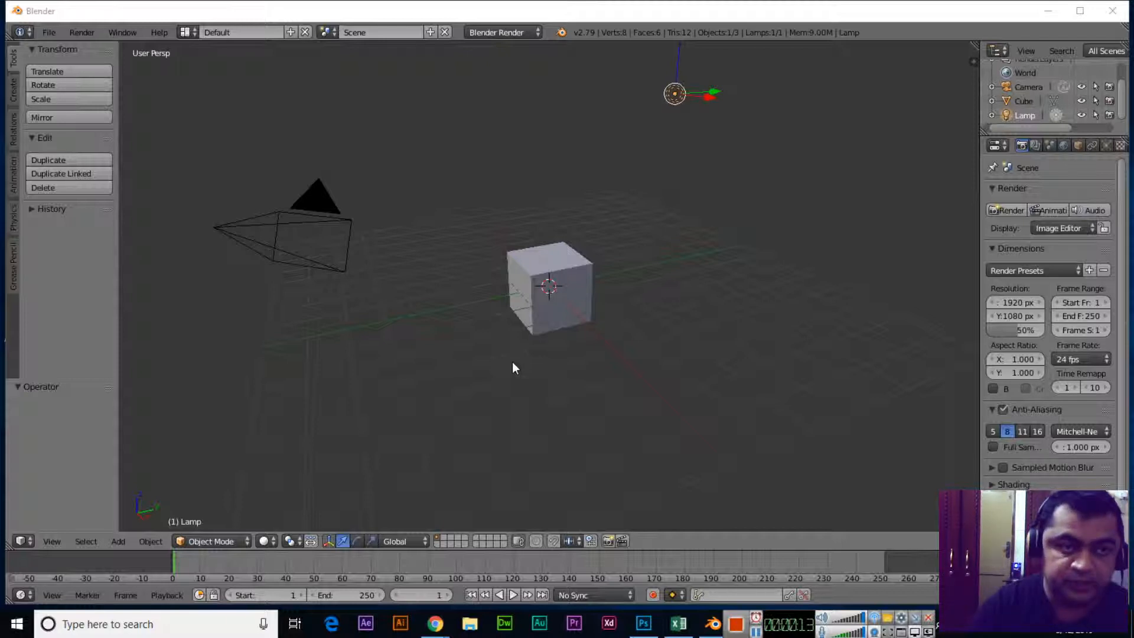
pyautogui.moveTo(536, 380)
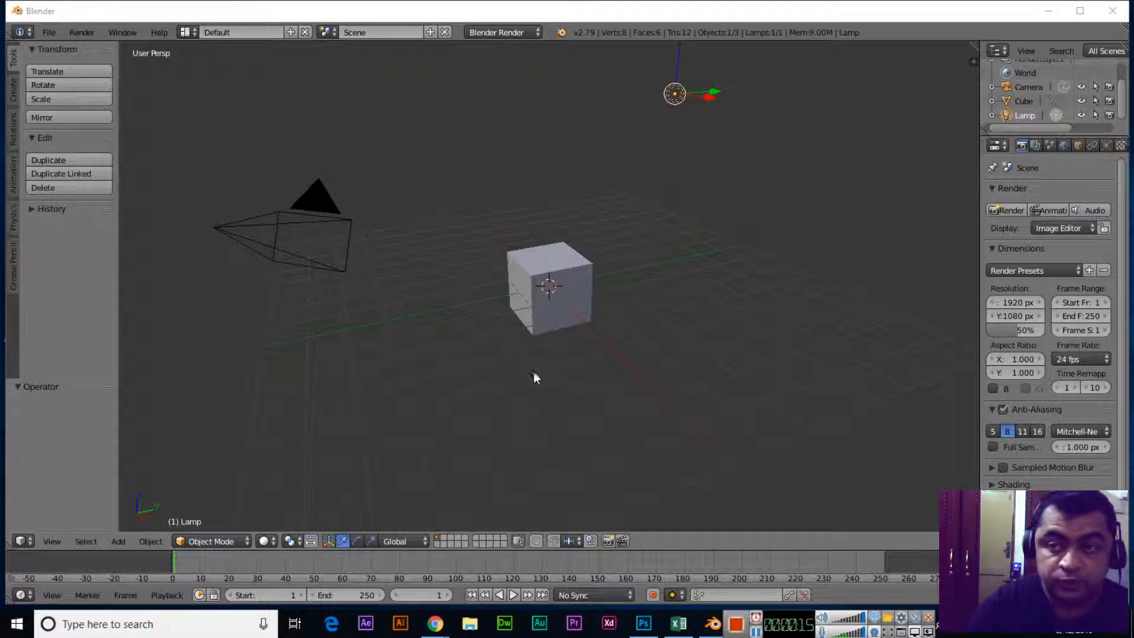
pyautogui.moveTo(339, 224)
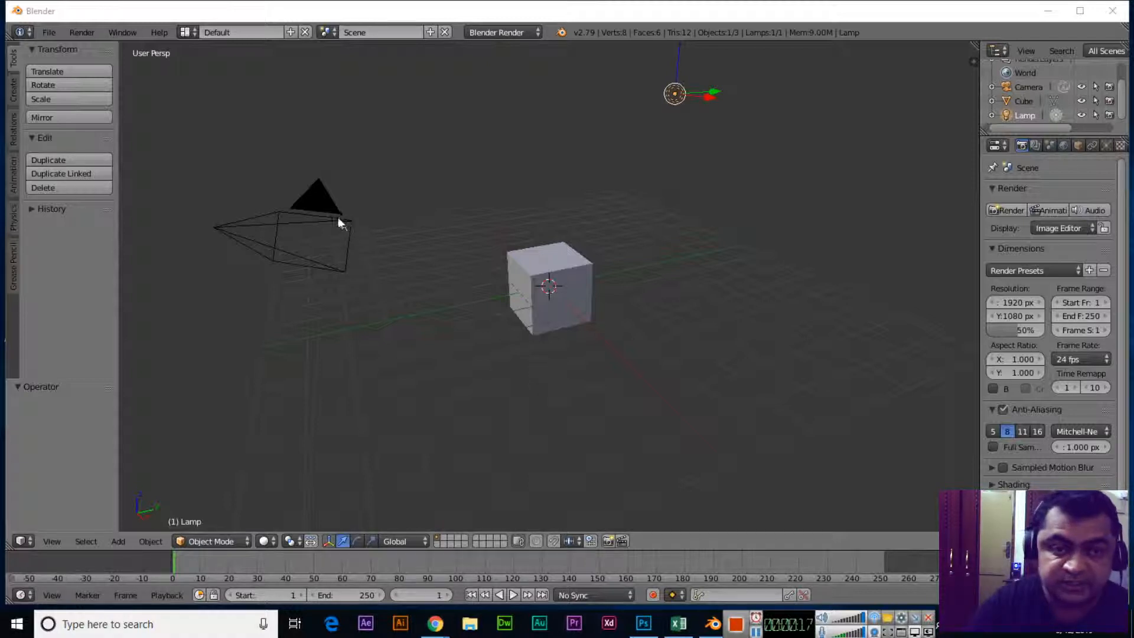
pyautogui.moveTo(542, 265)
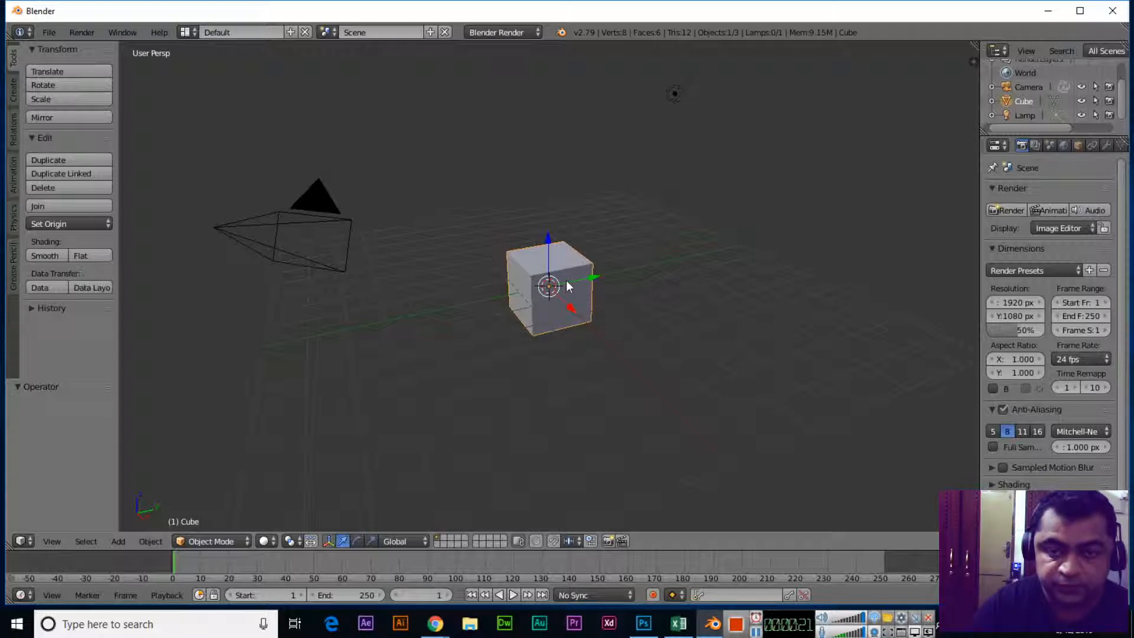
# - Pick the camera and lamp, then bring up the User Preferences window
pyautogui.click(311, 198)
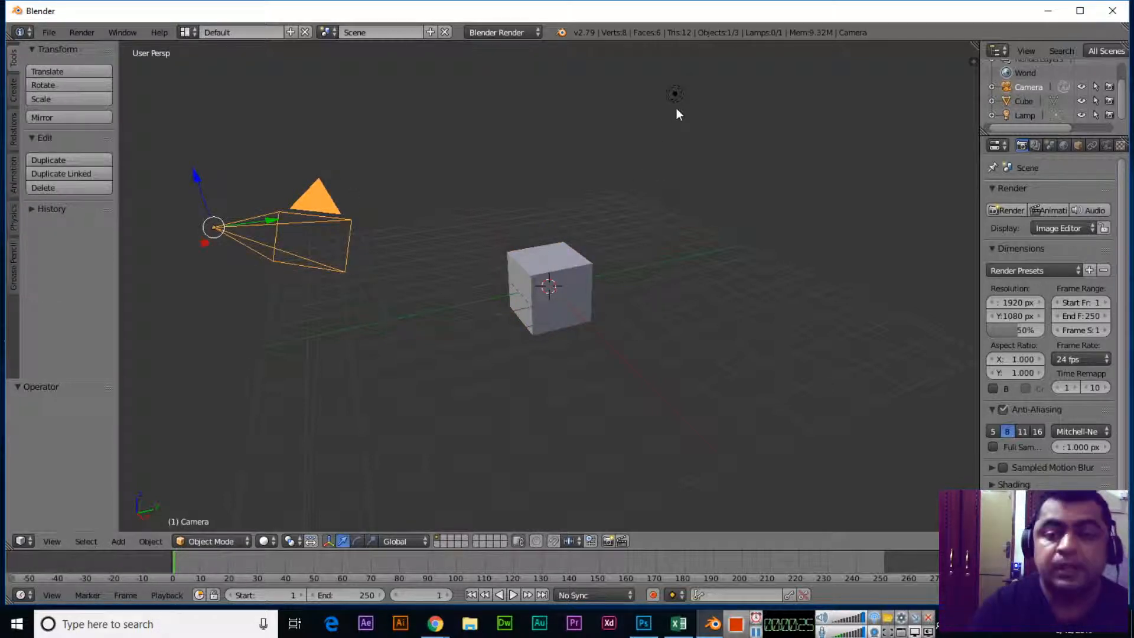
pyautogui.click(672, 94)
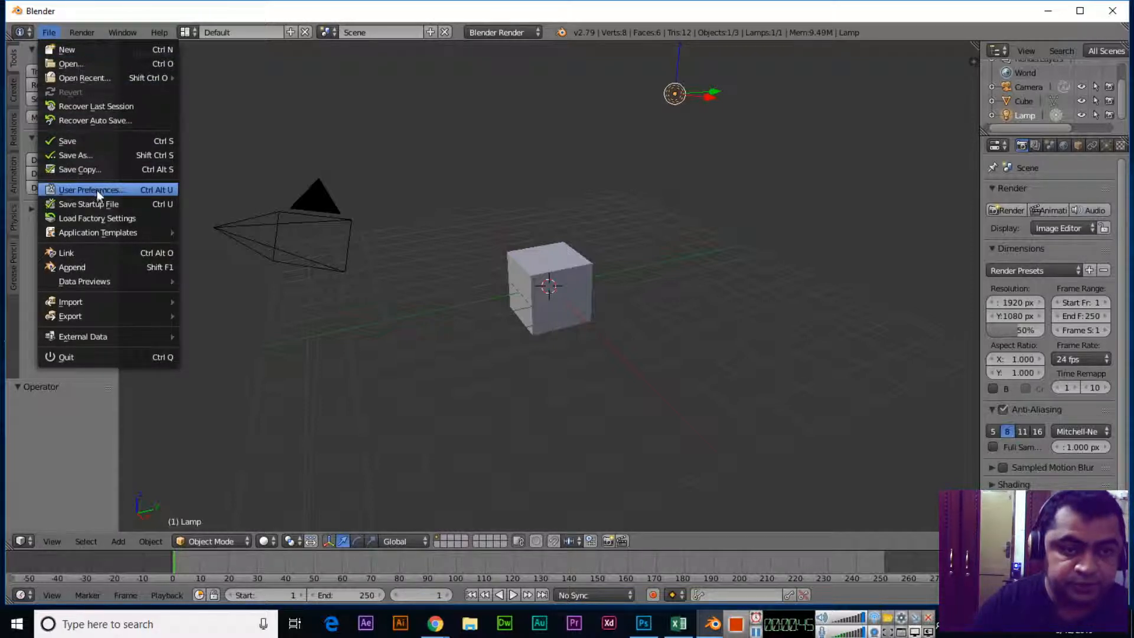
pyautogui.moveTo(67, 50)
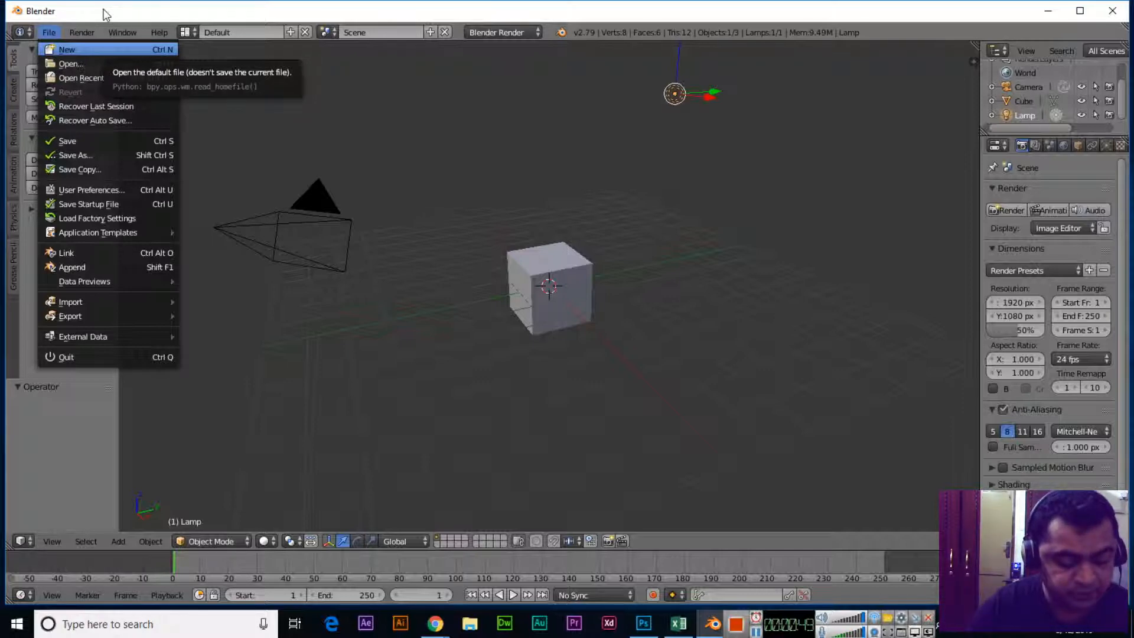
pyautogui.click(92, 189)
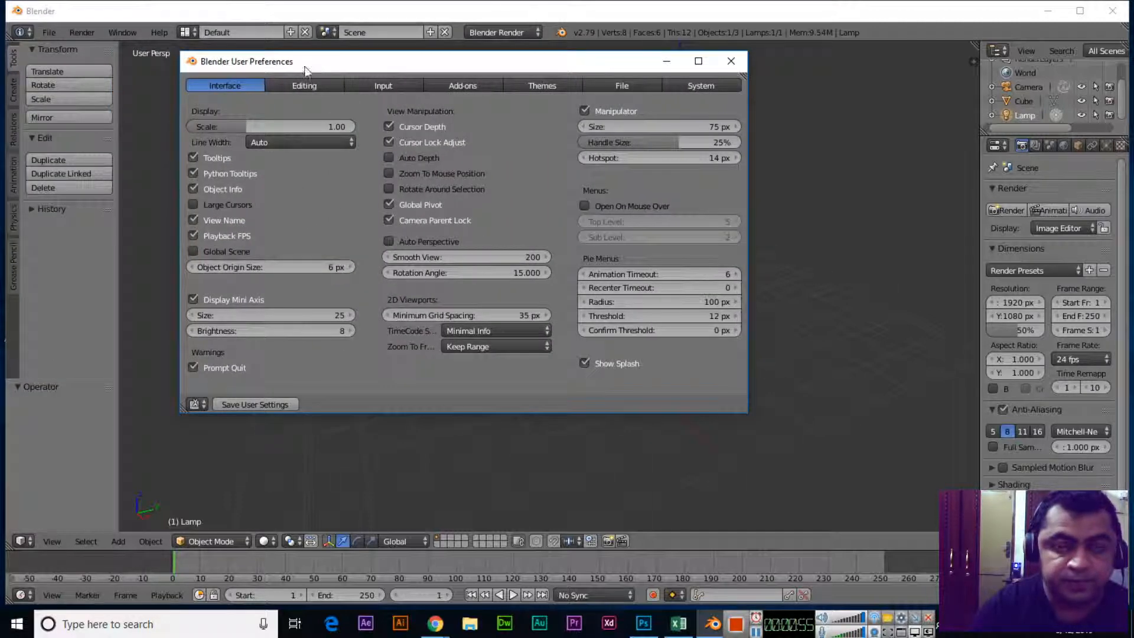
# - In the Input settings choose Select With: Left and close the preferences window
pyautogui.click(378, 85)
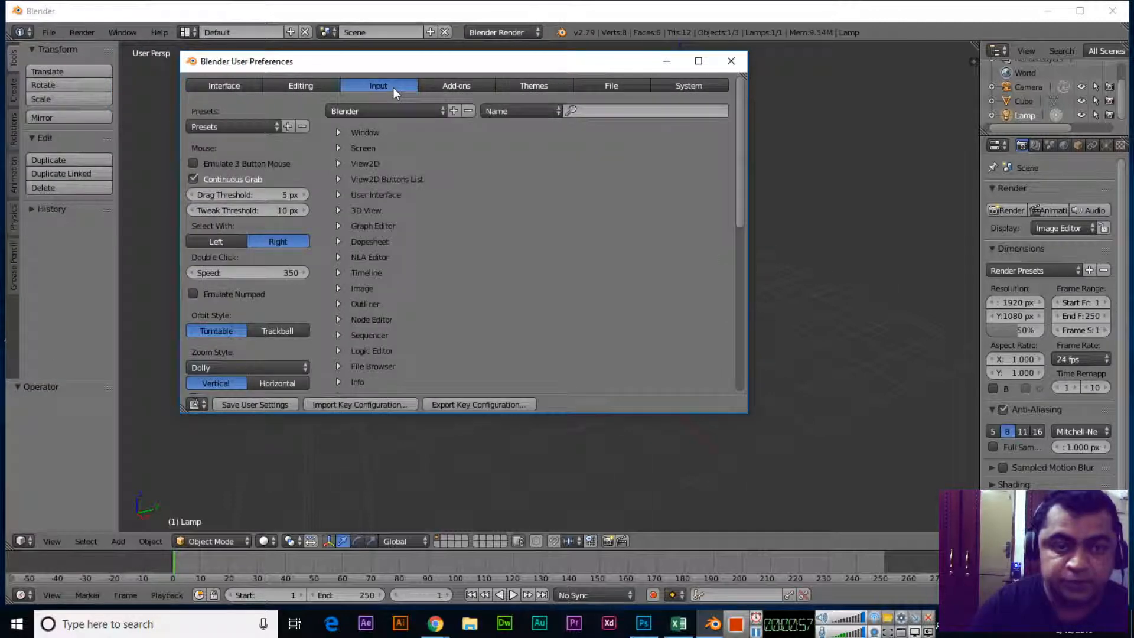
pyautogui.moveTo(239, 231)
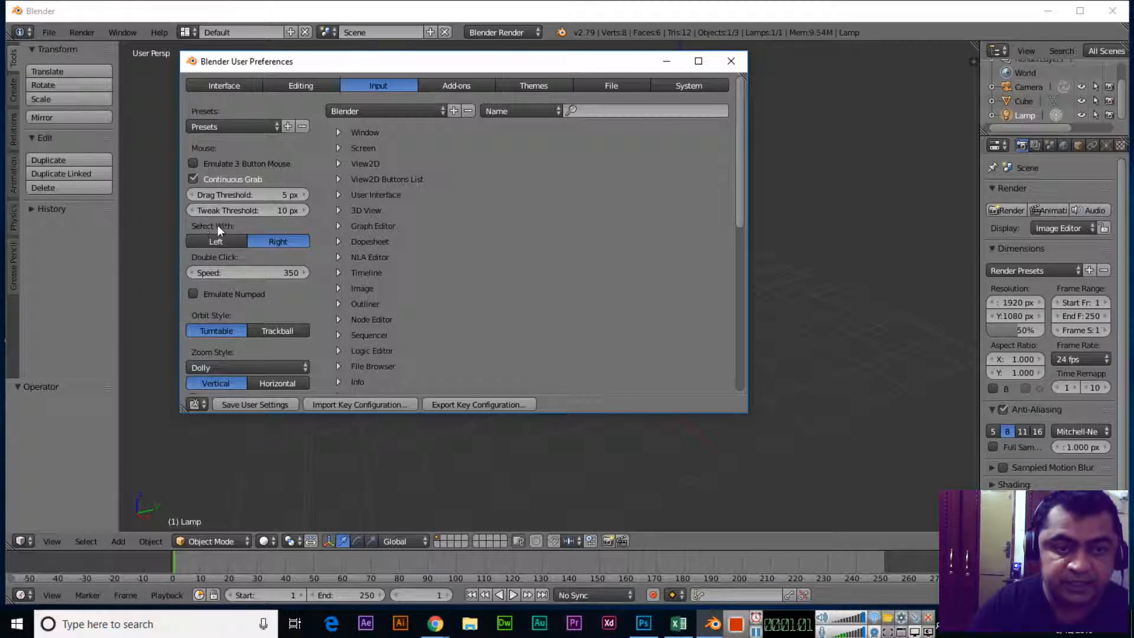
pyautogui.moveTo(229, 247)
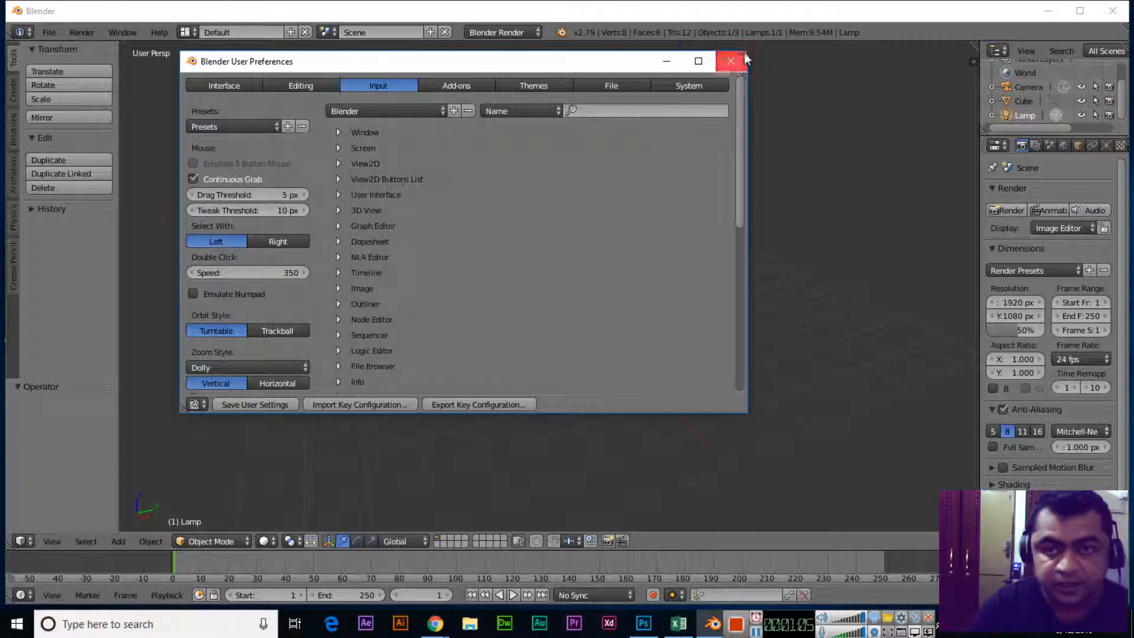
pyautogui.click(730, 61)
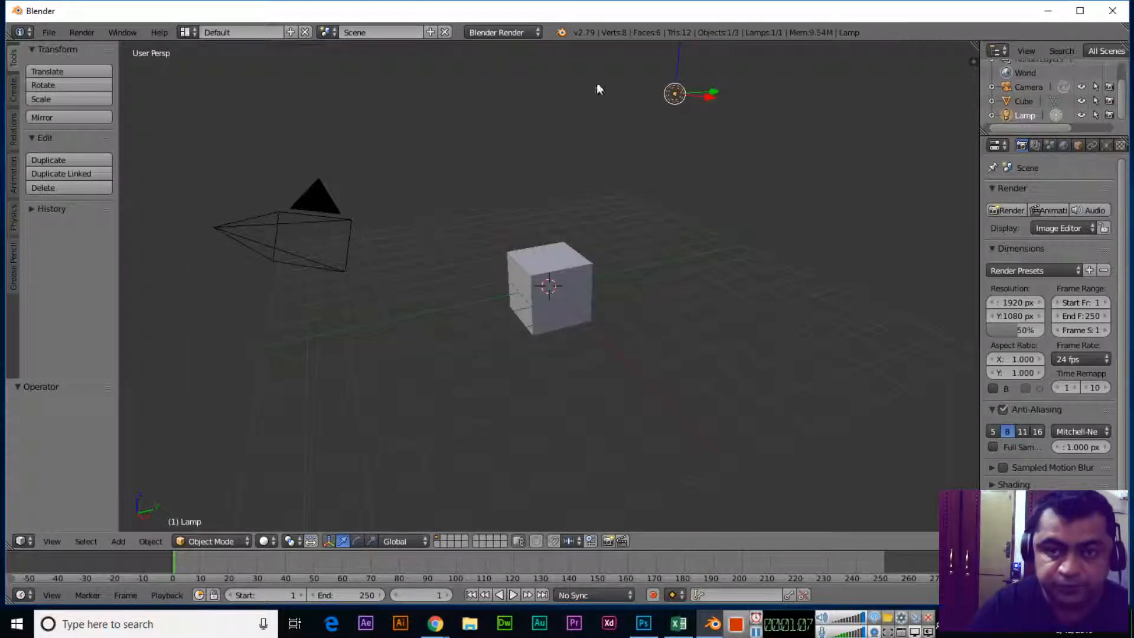
pyautogui.moveTo(324, 203)
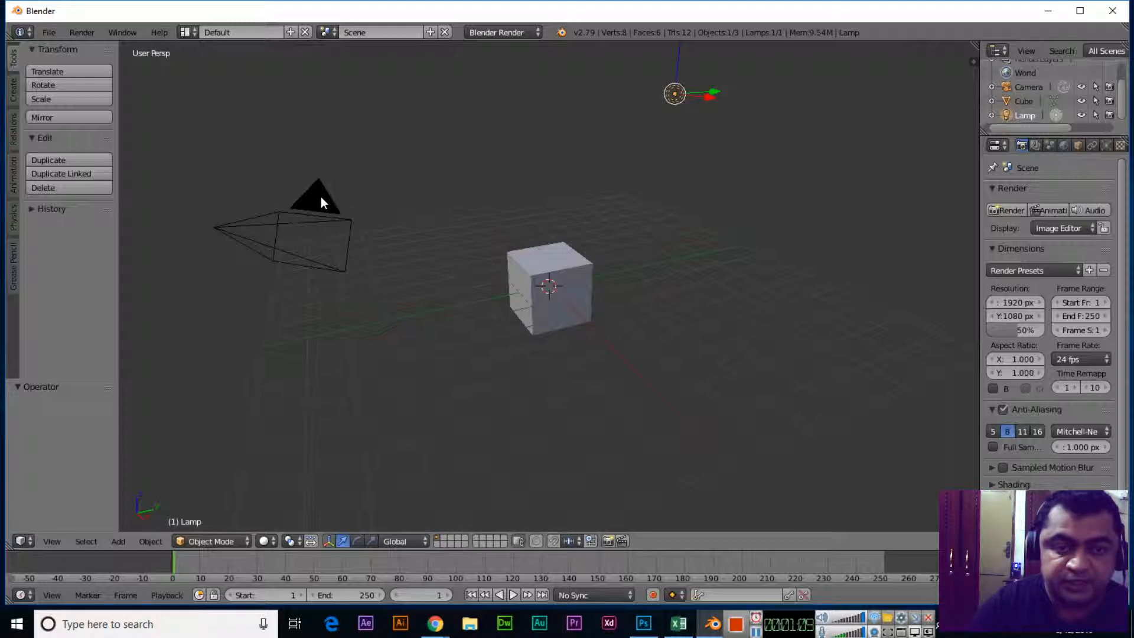
pyautogui.moveTo(318, 199)
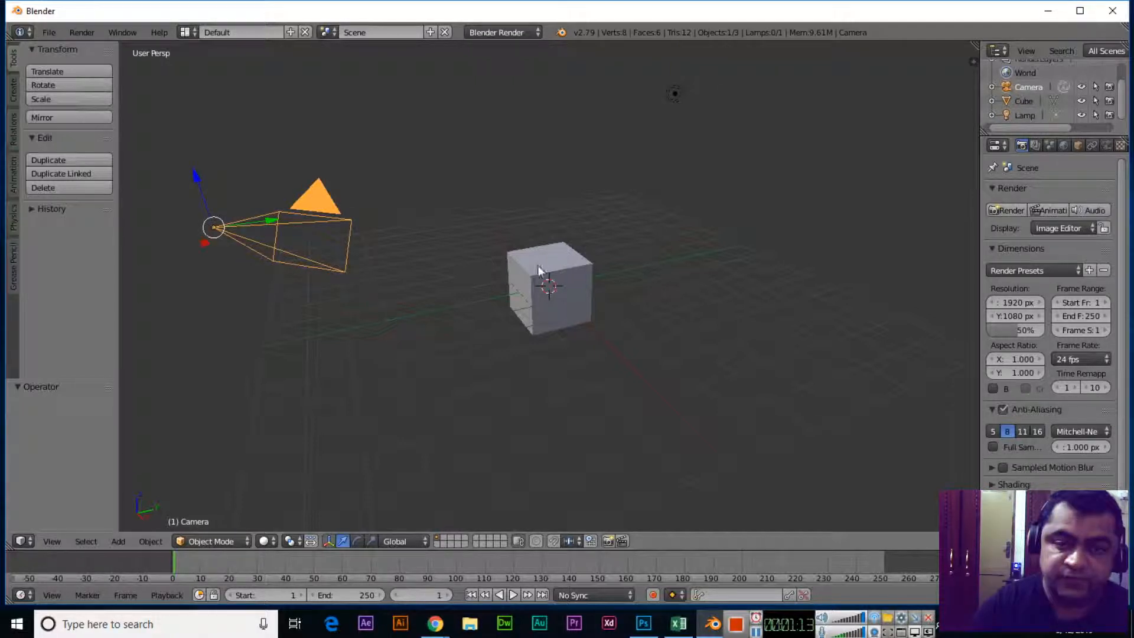
# - Select the cube in the 3D viewport with a left click
pyautogui.click(539, 270)
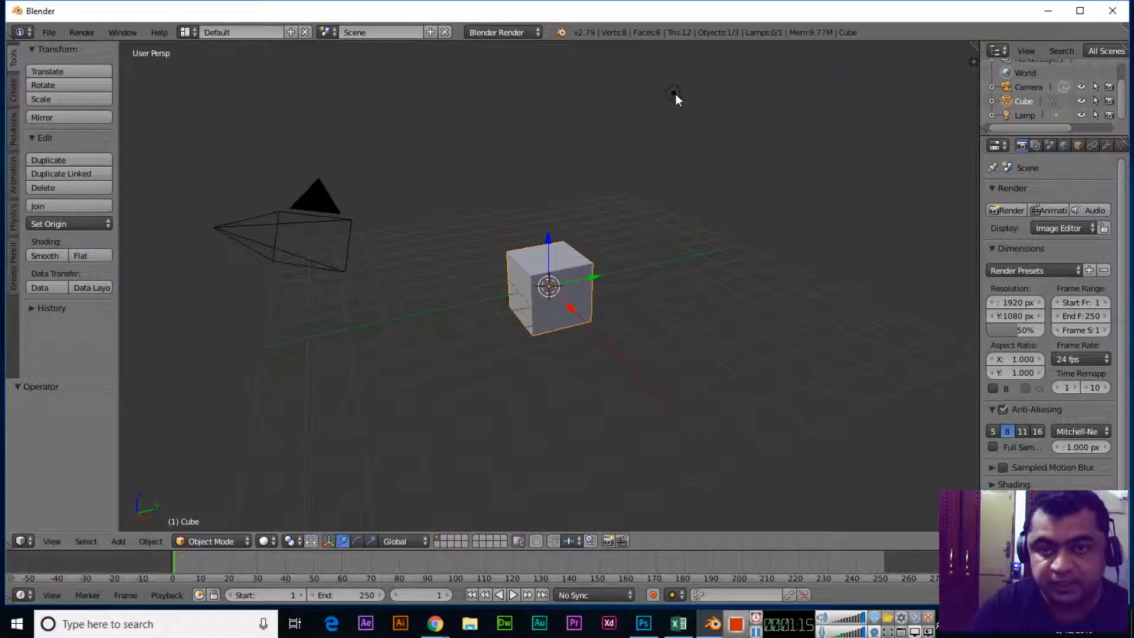